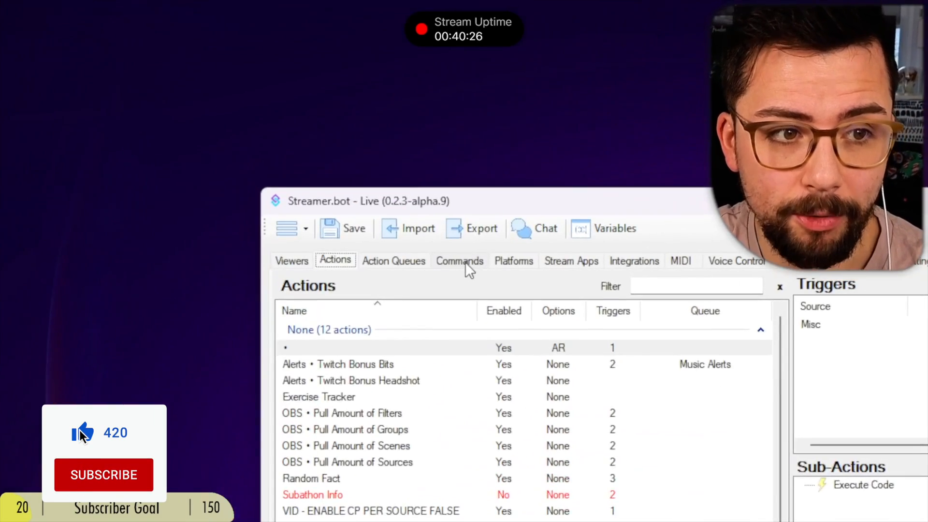
- Show the grouped chat command list, including the sub-only Tier 1 Sub Clips command
click(459, 261)
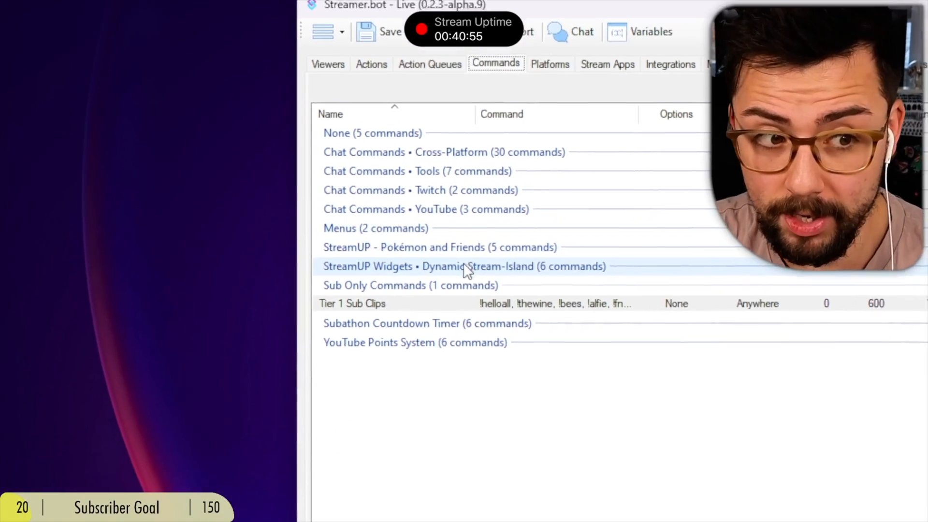
- Check Tier 1 Sub Clips' 600-second user cooldown, then start adding a new action
double_click(351, 303)
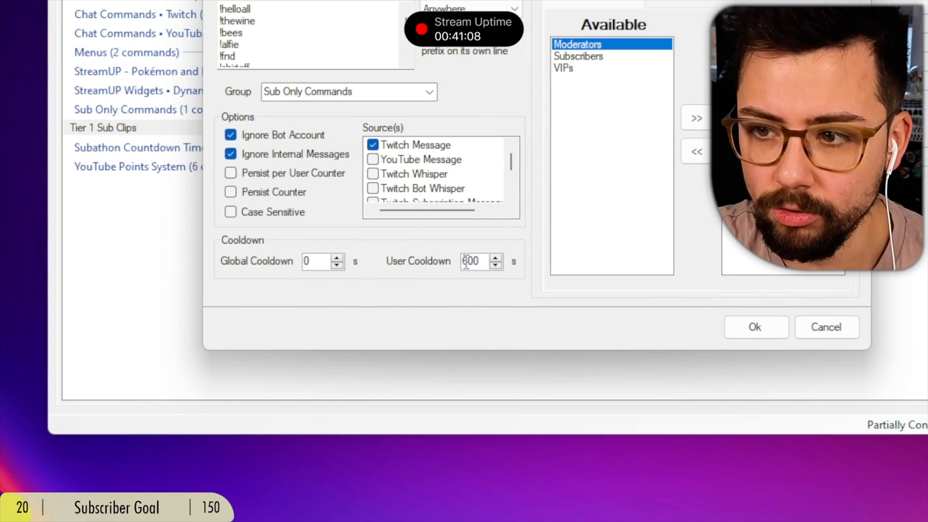
click(754, 327)
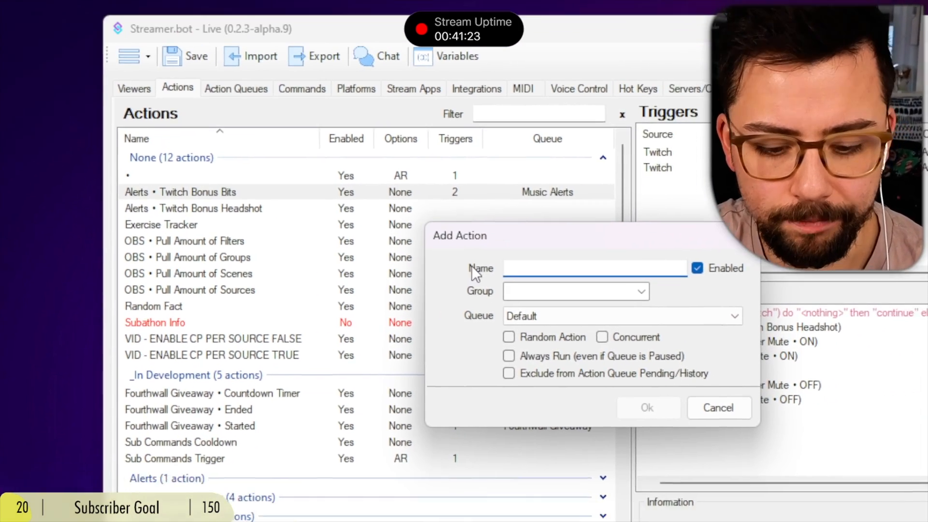
- Create a new action named 'Cooldown Check'
text(Cooldown Checjk)
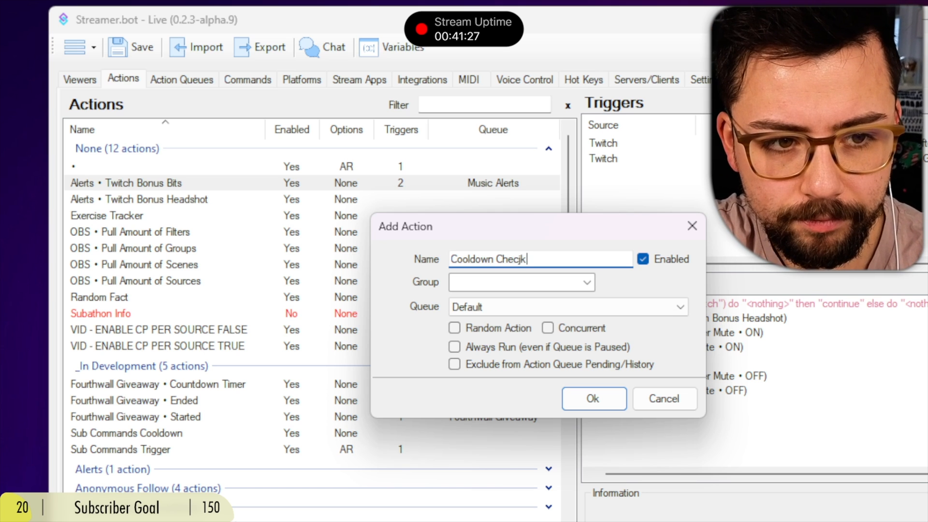
click(593, 398)
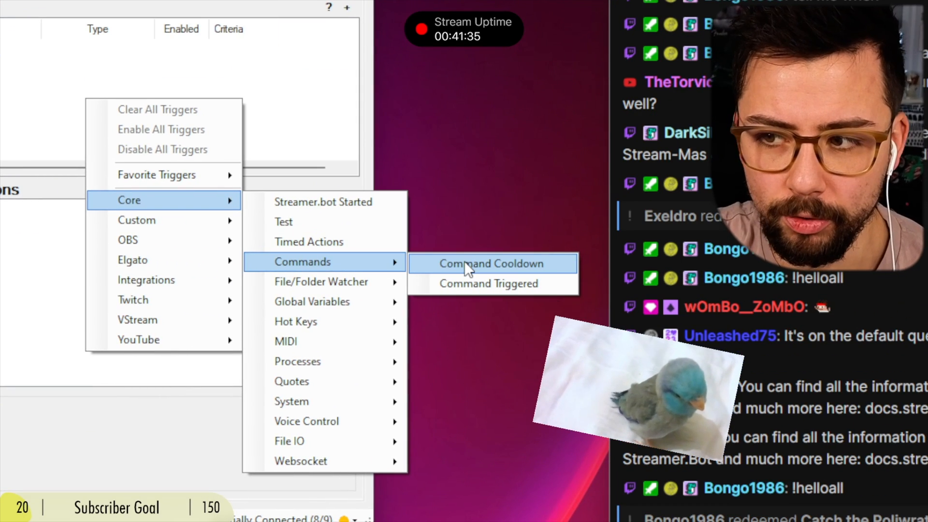
- Add a Command Cooldown trigger tied to the Tier 1 Sub Clips command
click(491, 264)
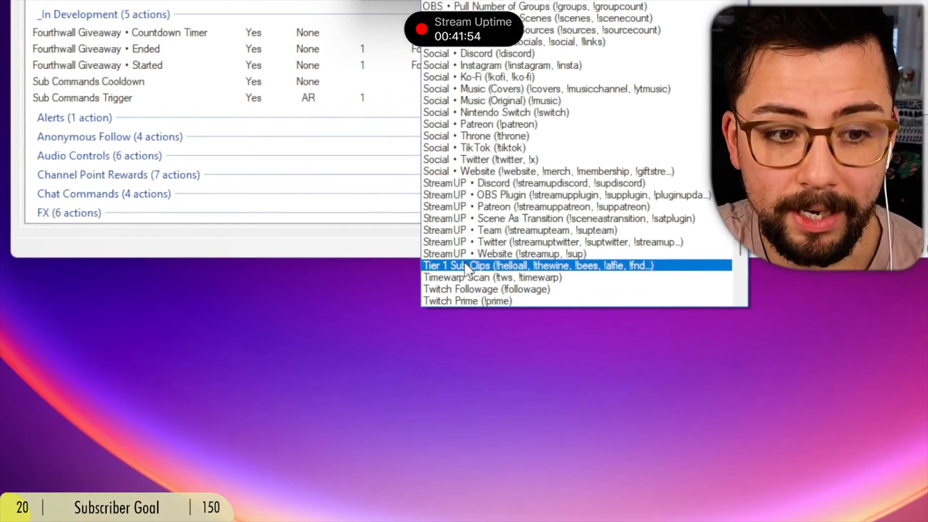
click(536, 265)
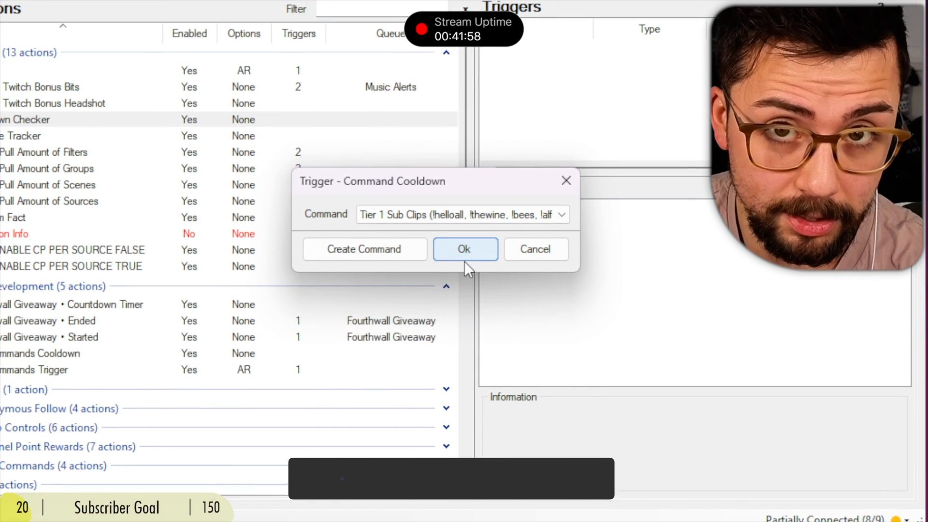
text(www.twi)
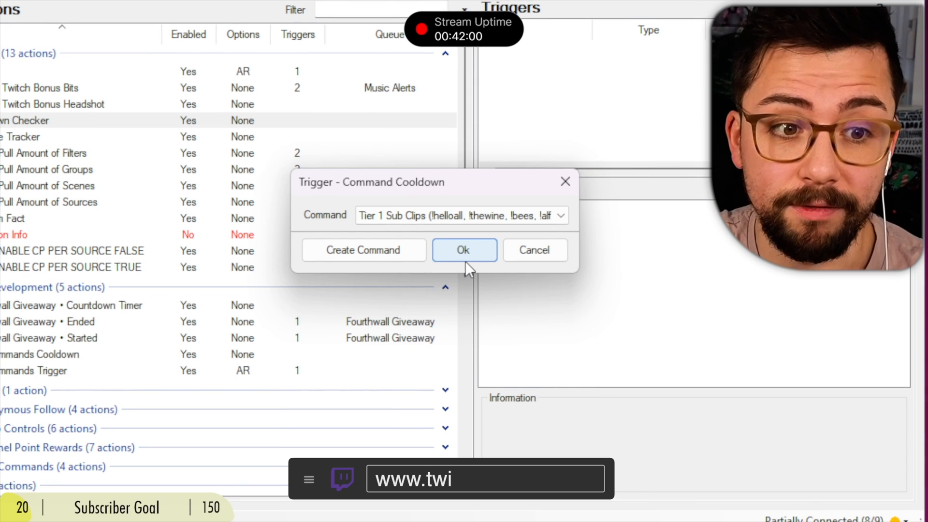
click(464, 249)
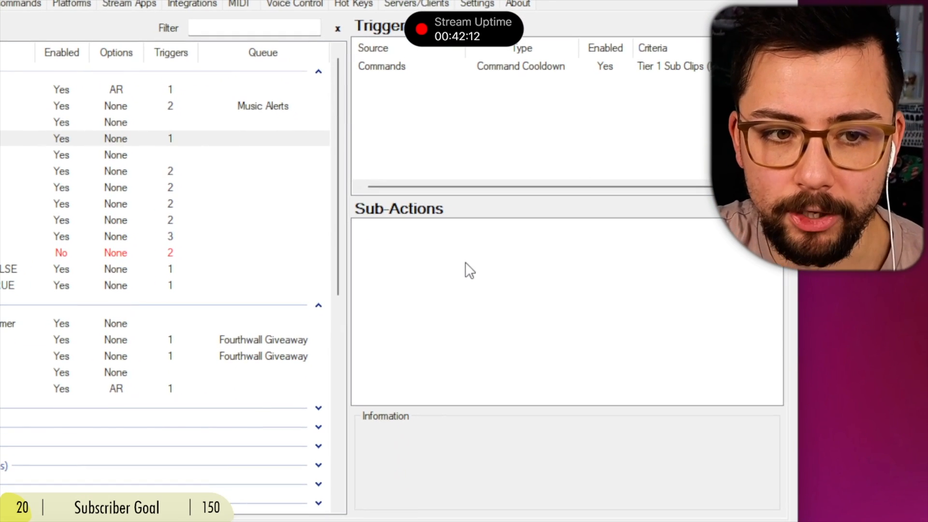
- Add a Twitch Send Message sub-action announcing the command is on cooldown
right_click(468, 269)
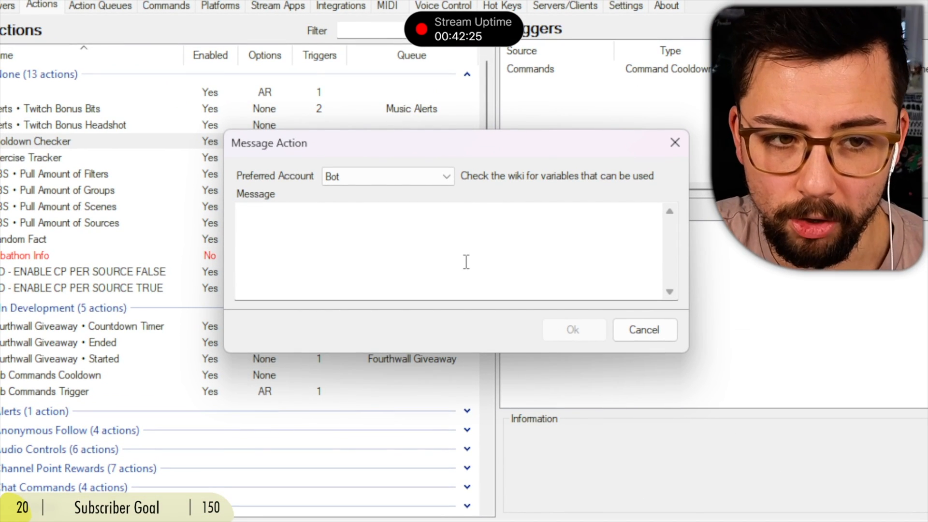
click(450, 248)
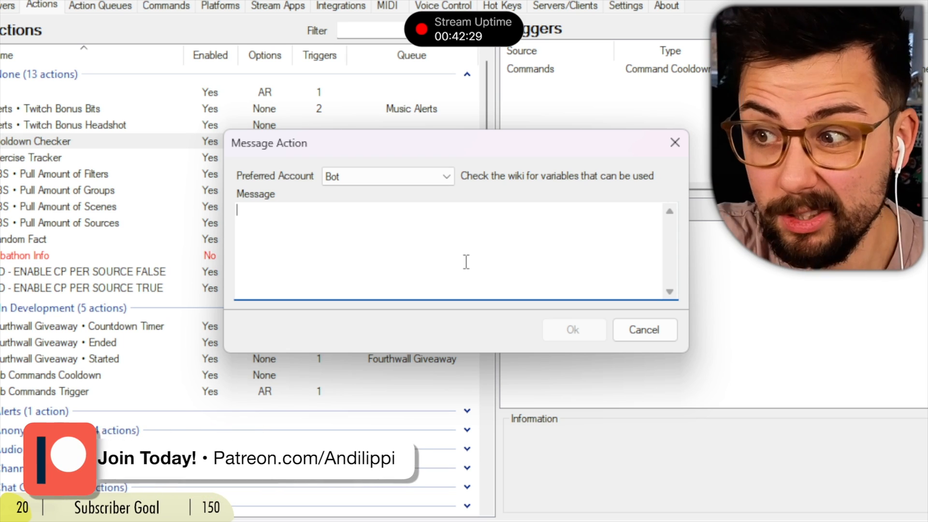
text(This command is on)
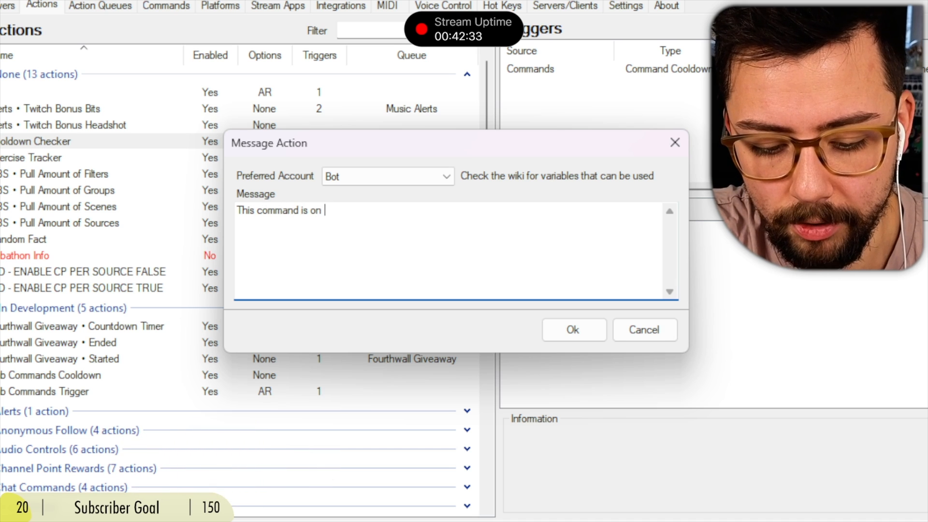
text(cooldown)
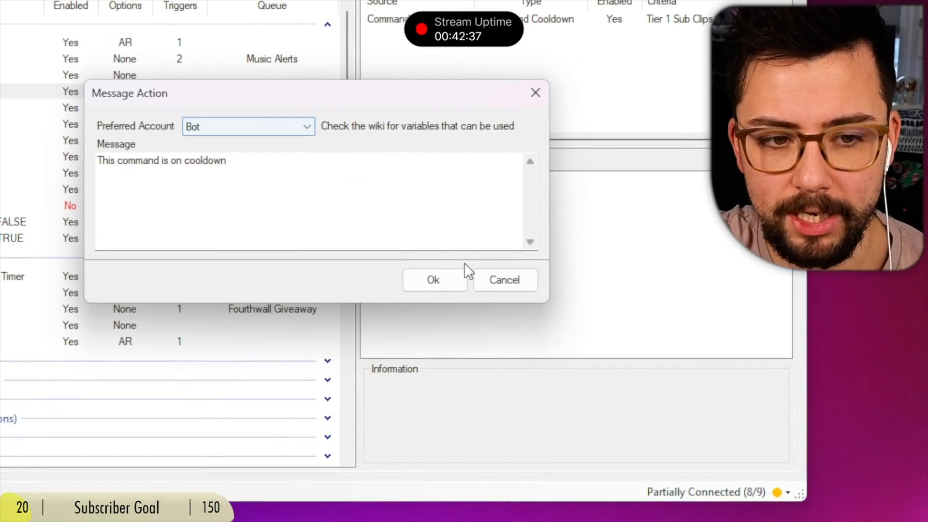
click(432, 280)
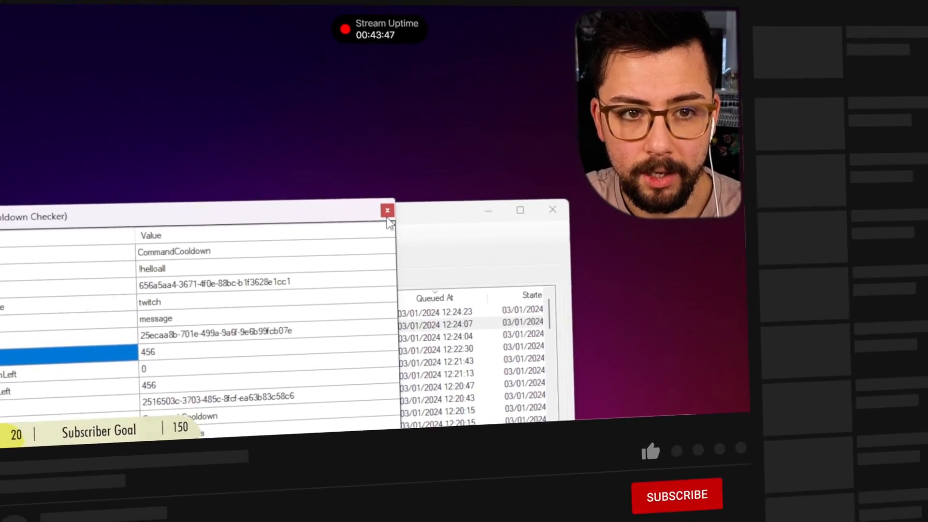
- Edit the chat message to include %user% and '%cooldownLeft% seconds' remaining
click(387, 210)
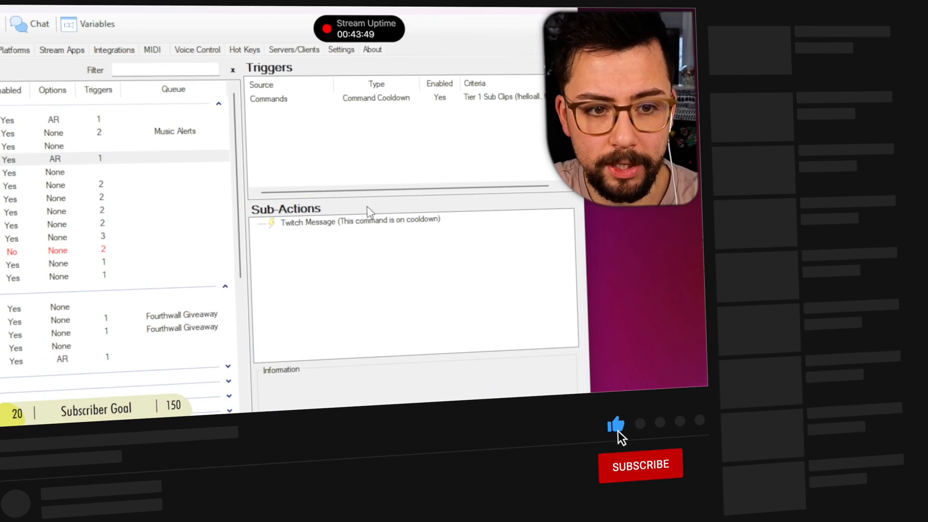
double_click(359, 222)
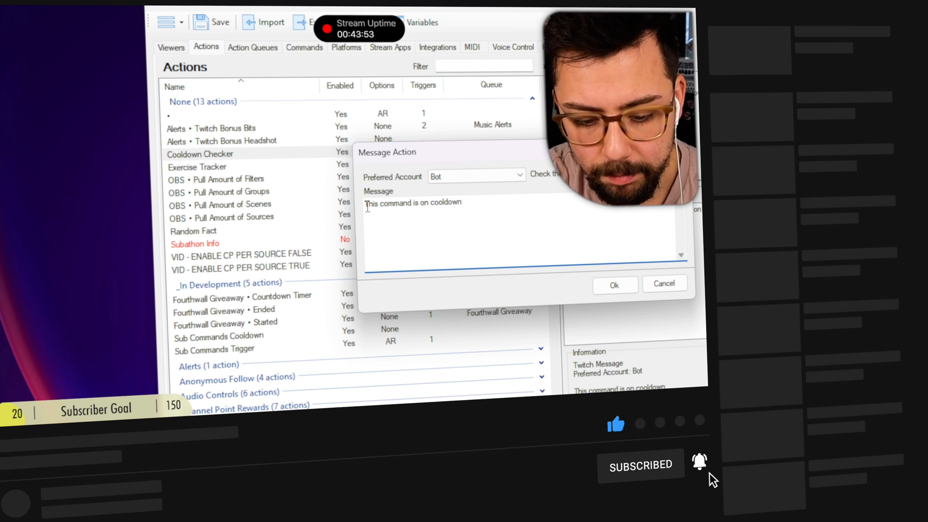
text(%user% t)
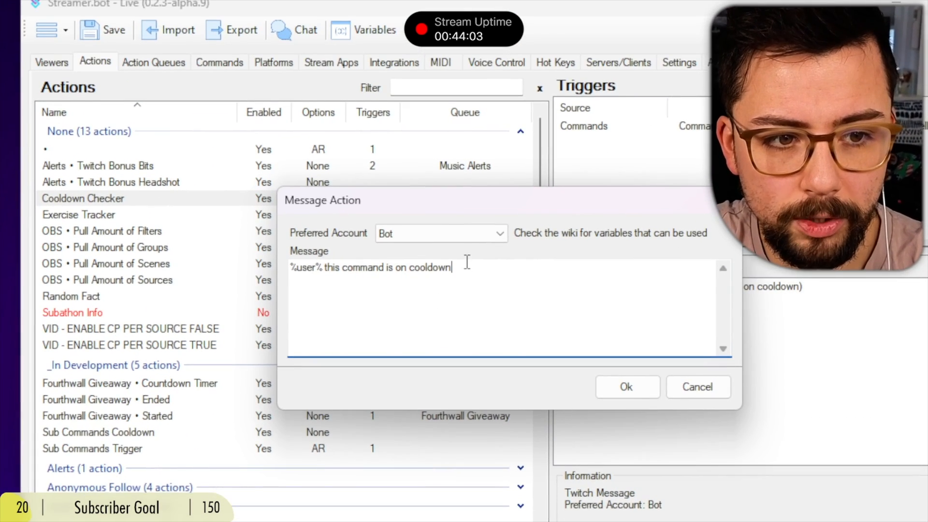
text(for another)
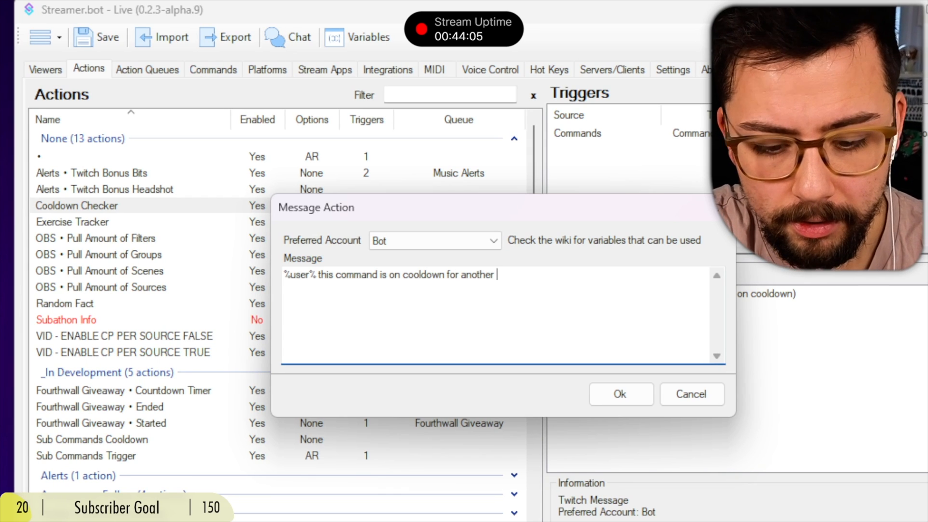
text(%)
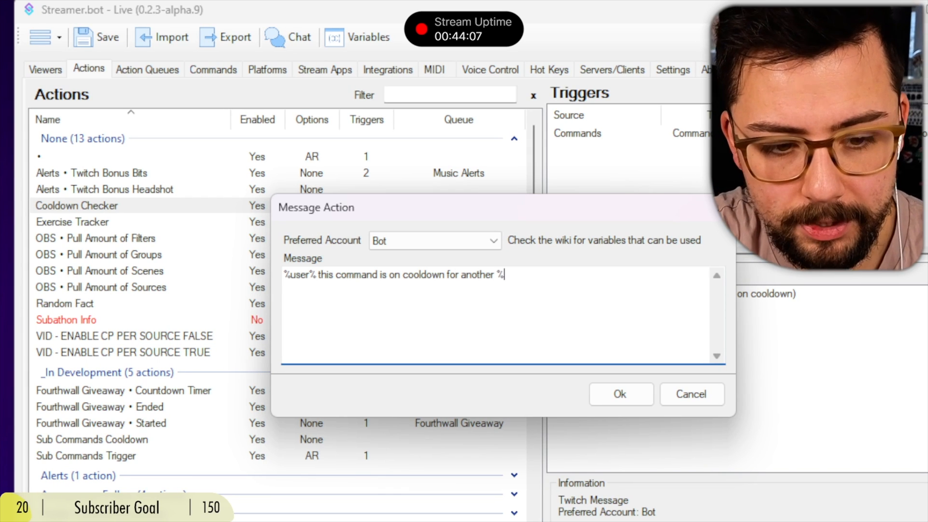
text(cooldownLeft%)
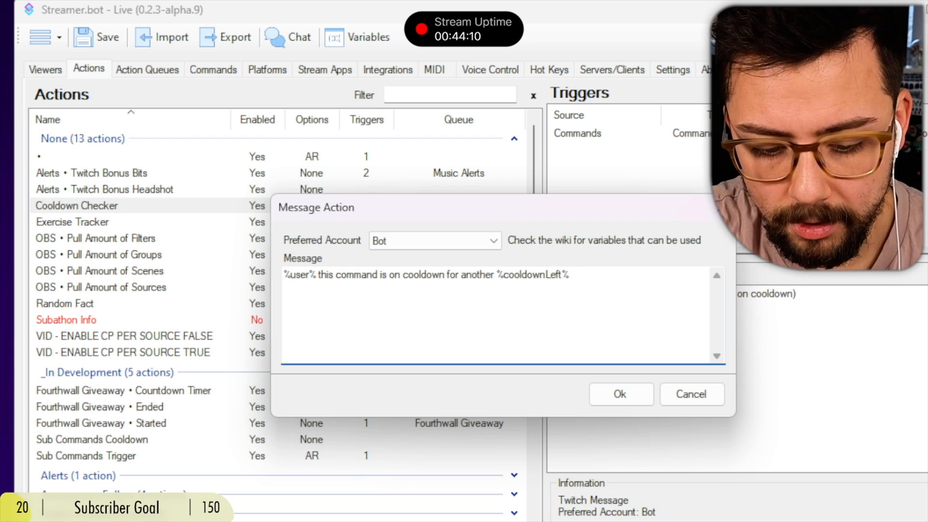
text(seconds.)
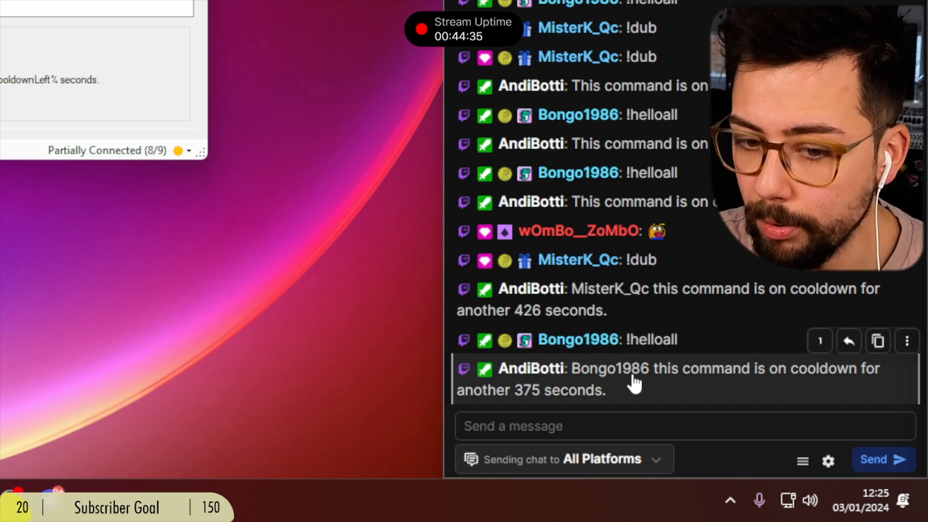
mouse_move(562, 403)
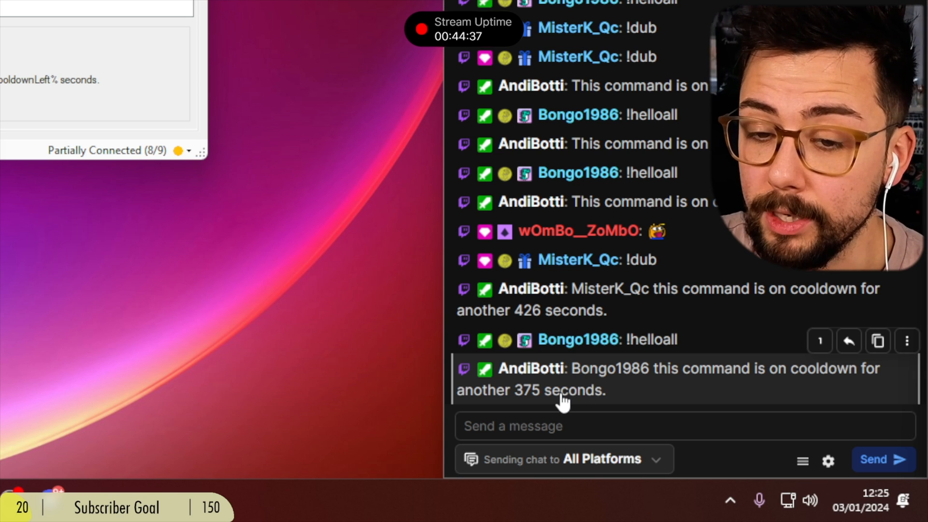
mouse_move(555, 392)
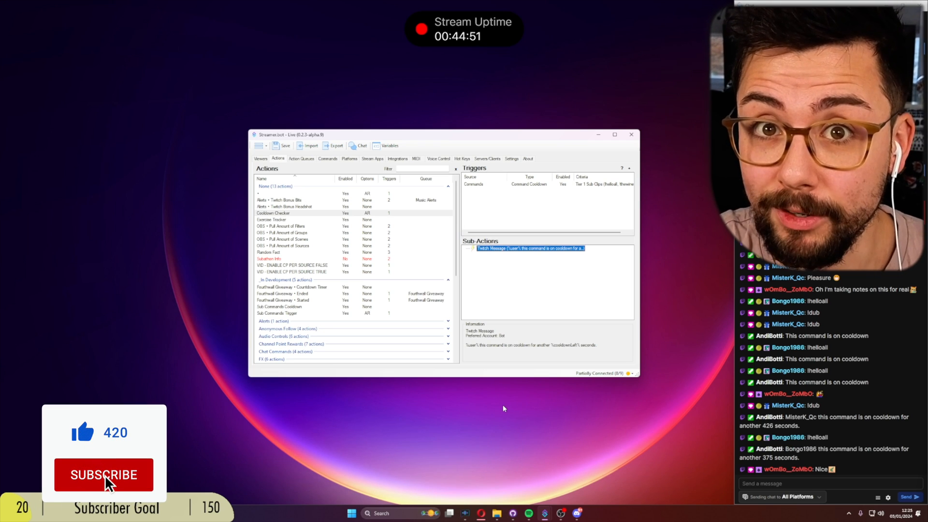
- Save the edited message sub-action and test the cooldown reply in Twitch chat
click(103, 474)
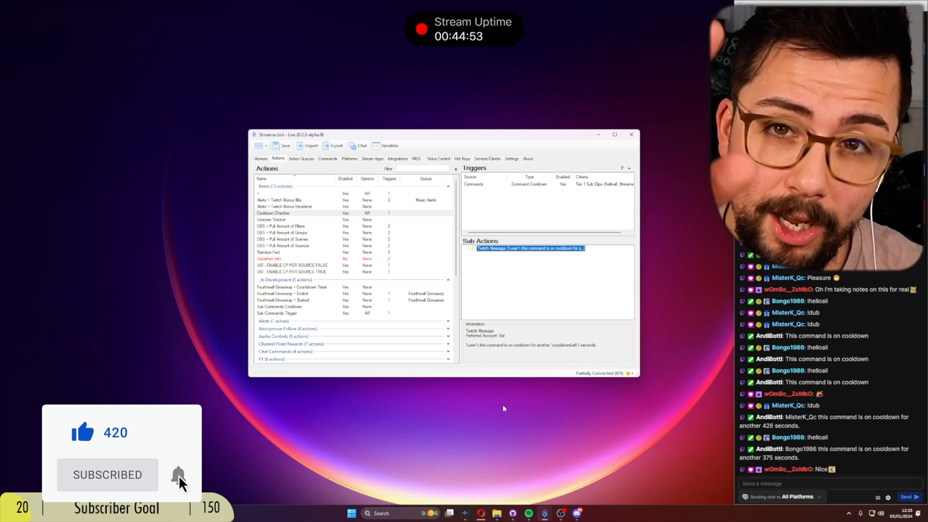